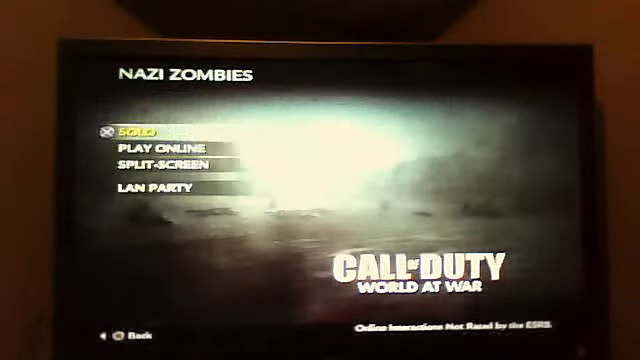
# Choose Split-Screen Nazi Zombies and start a two-player Nacht der Untoten lobby
pyautogui.click(160, 163)
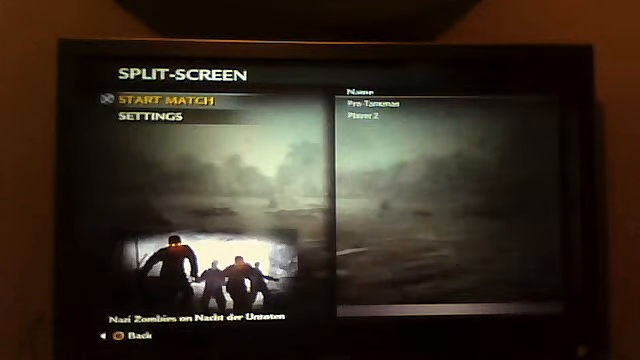
pyautogui.click(155, 117)
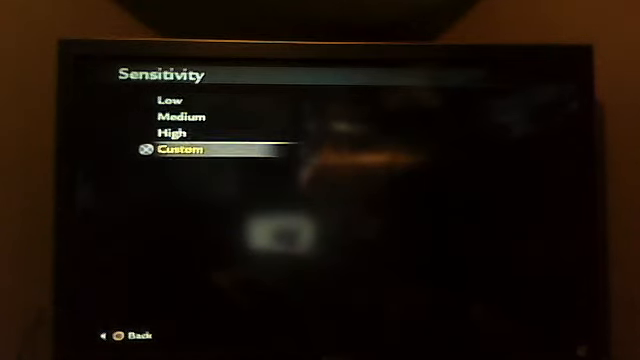
# Bring up the custom sensitivity scale from 1 to 10, with 6 highlighted
pyautogui.click(181, 149)
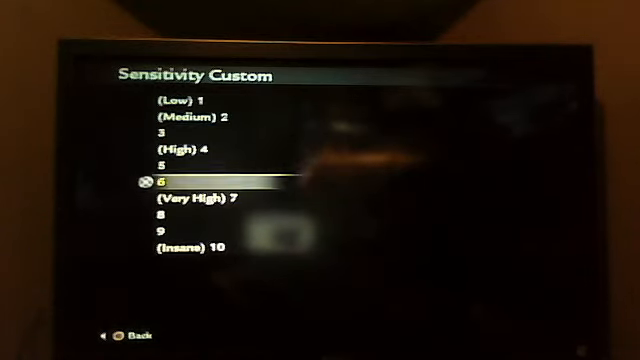